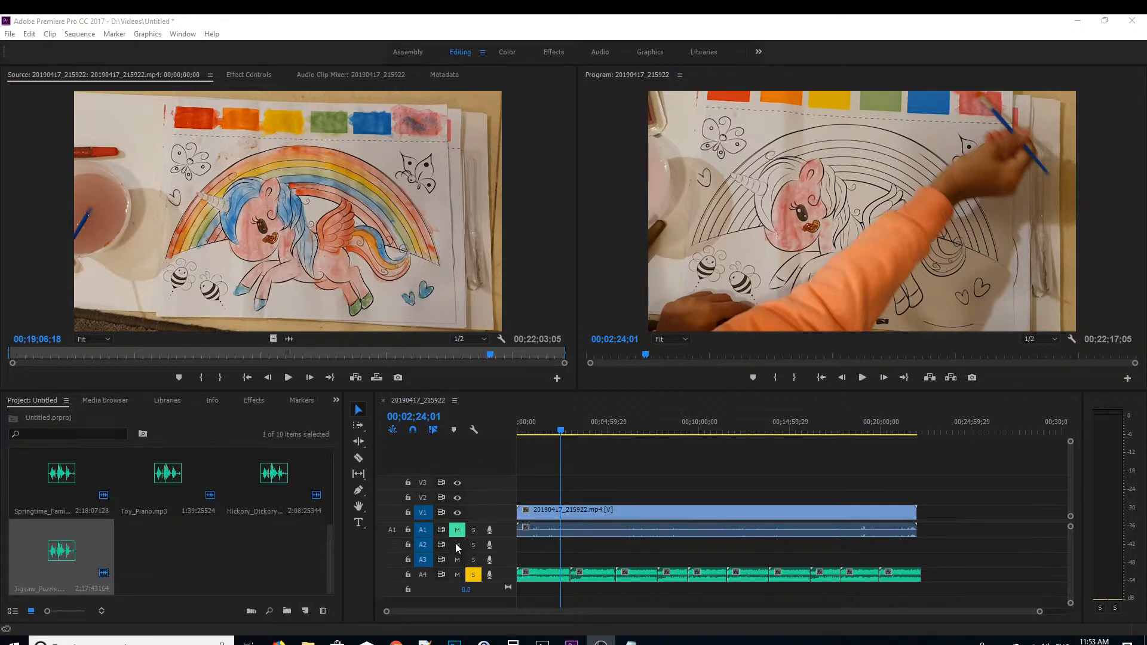
# Toggle A1's mute off and back on, then turn off solo on track A4
pyautogui.click(457, 530)
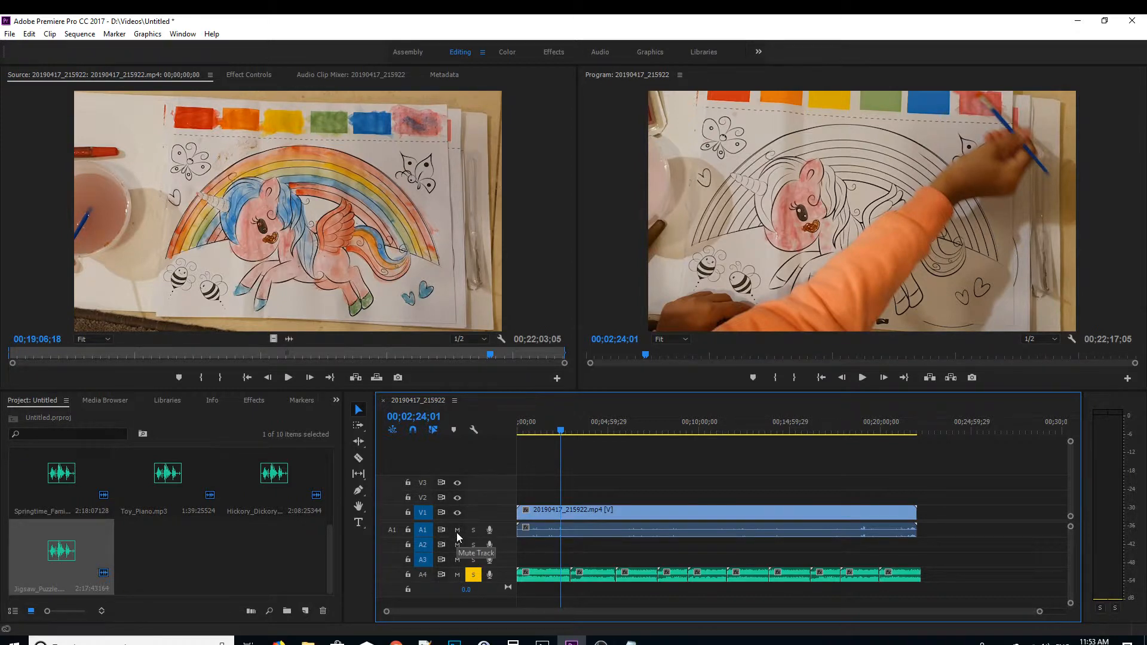
pyautogui.click(456, 530)
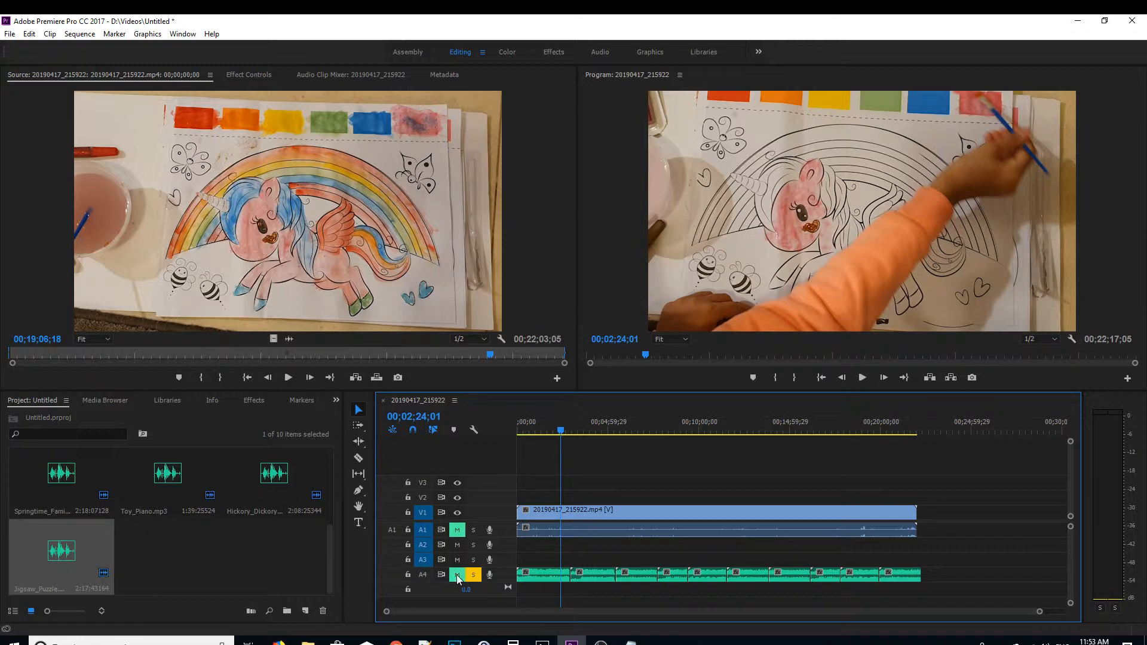
pyautogui.click(473, 574)
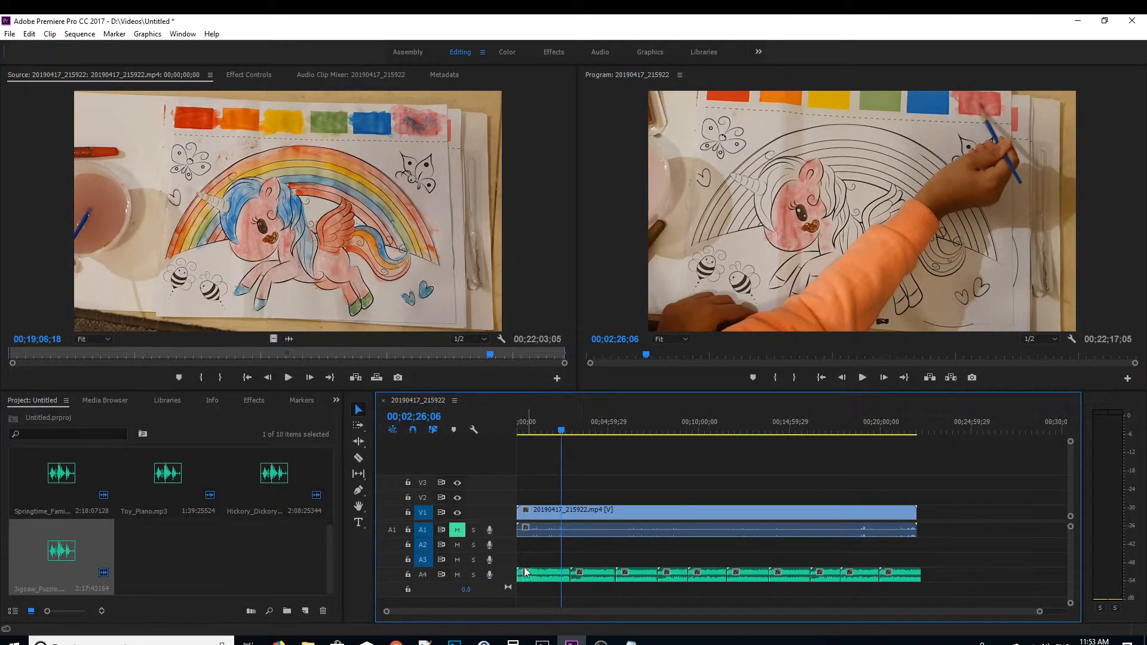
pyautogui.moveTo(863, 378)
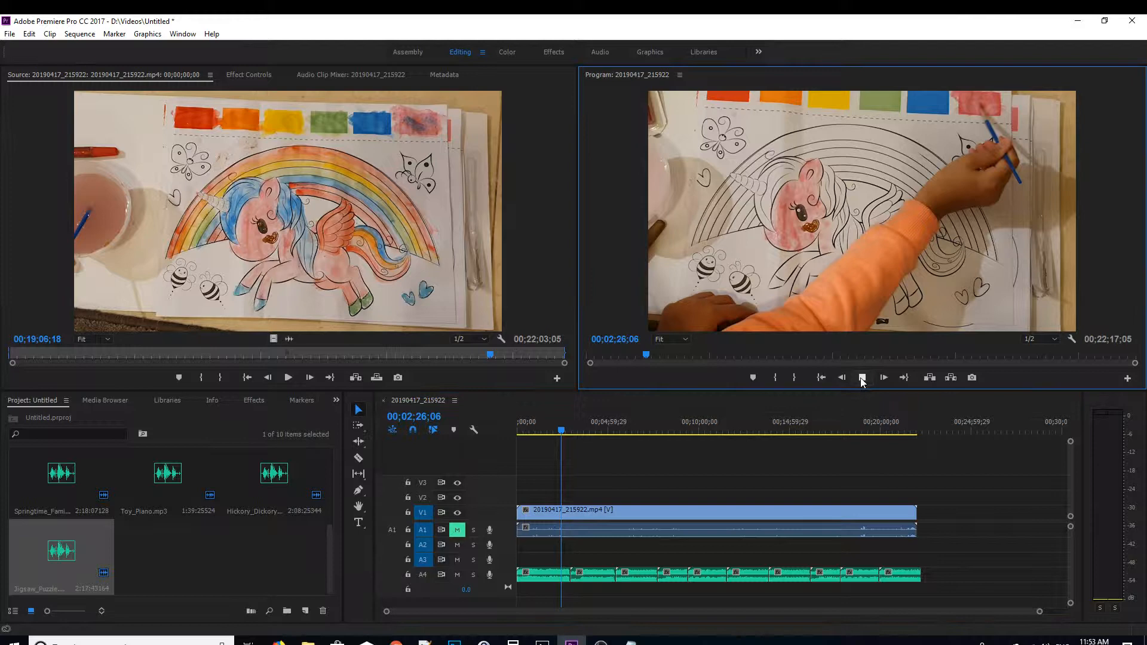
# Play the sequence from the Program monitor to hear the audio
pyautogui.click(861, 377)
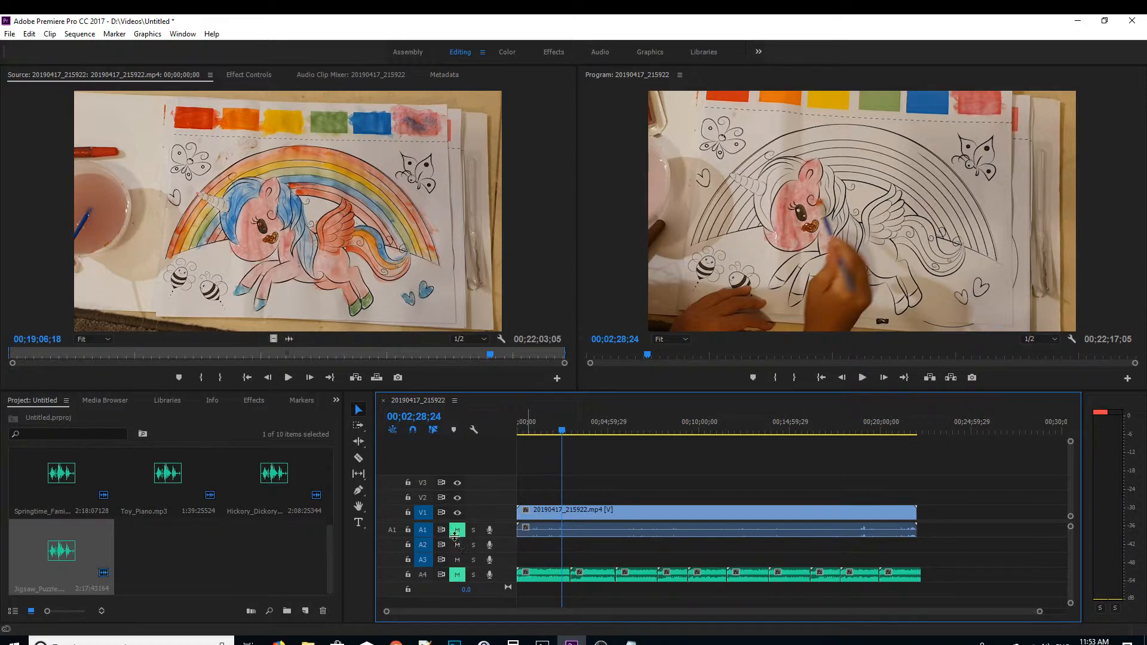
pyautogui.moveTo(473, 575)
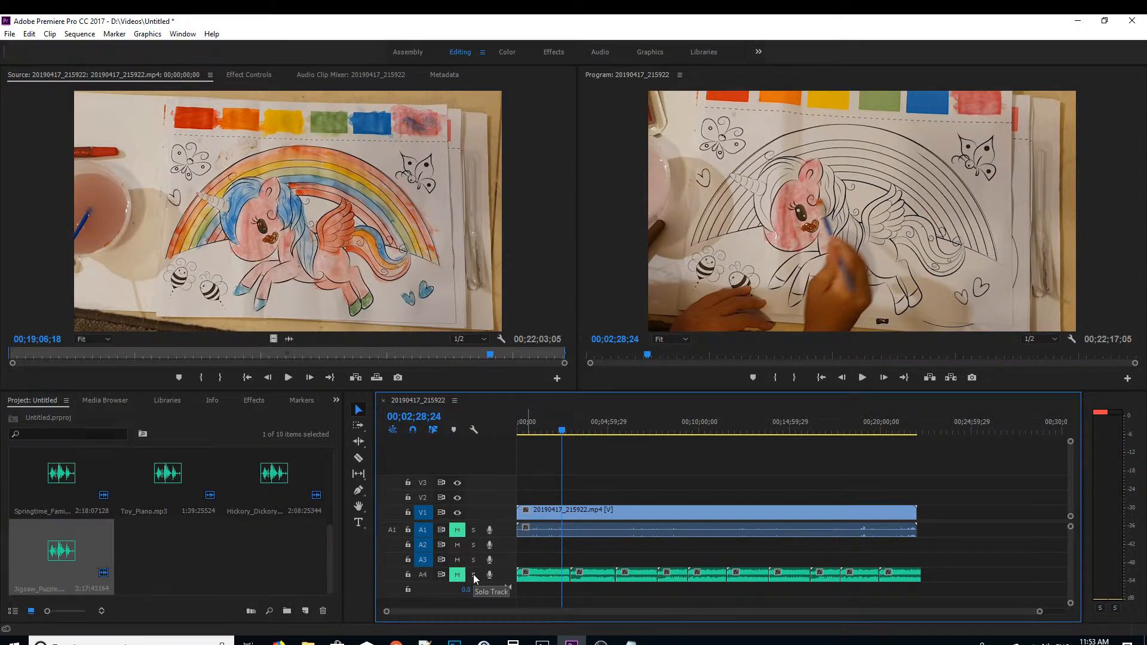
# Solo music track A4, play and stop the sequence, then click A4's S button again
pyautogui.click(473, 575)
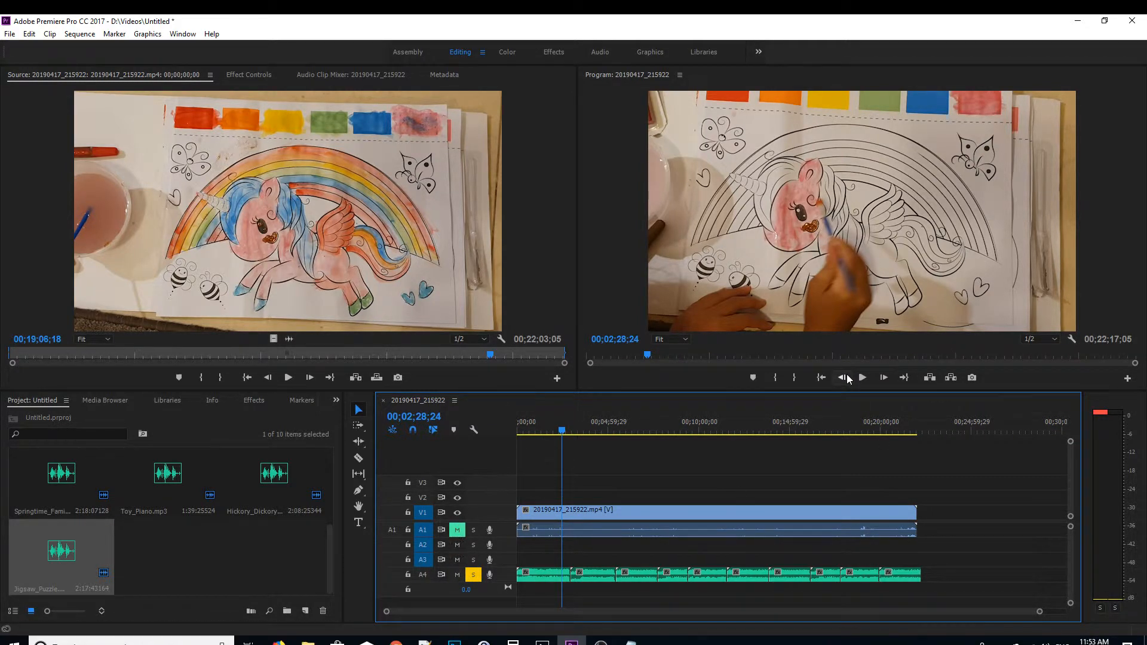
pyautogui.click(861, 377)
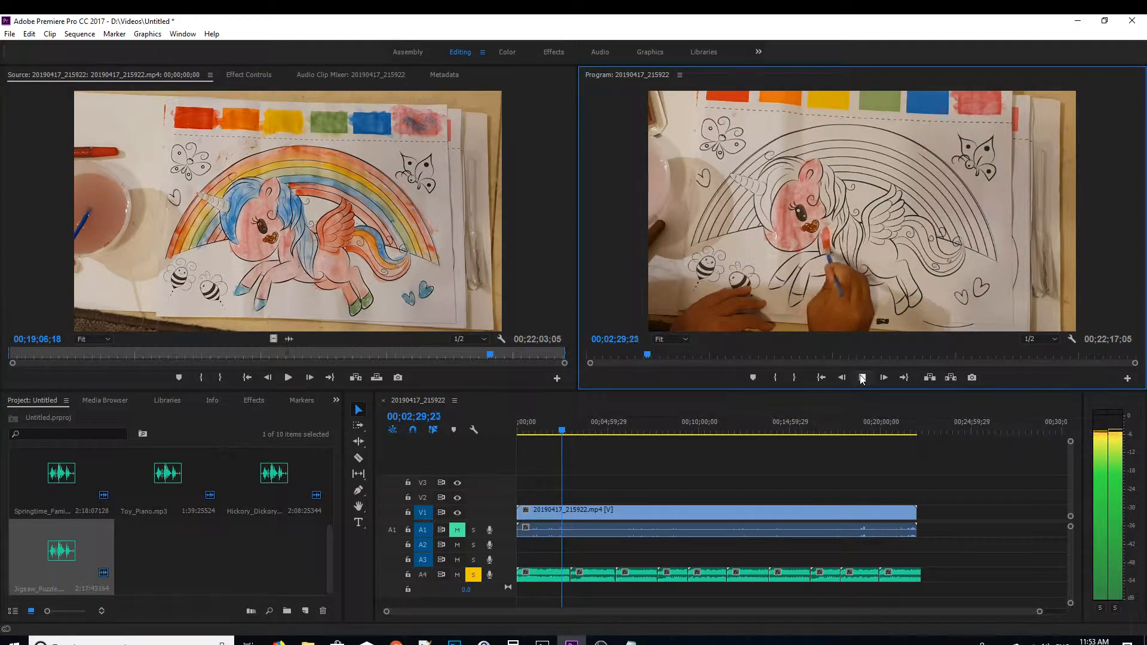
pyautogui.click(861, 378)
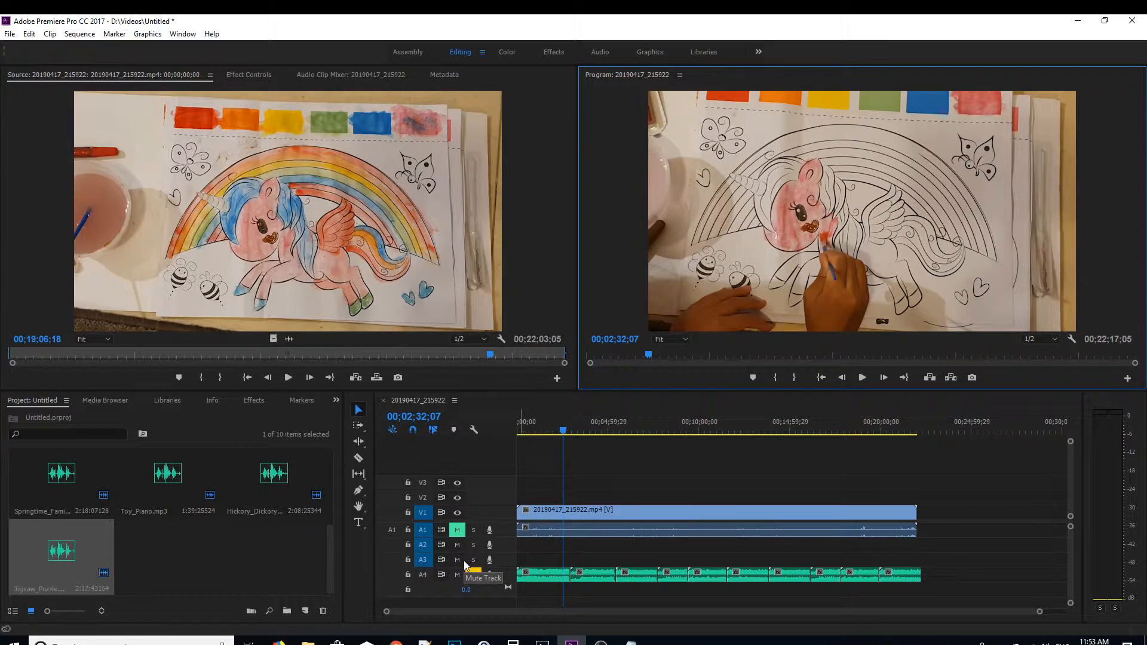
pyautogui.click(473, 574)
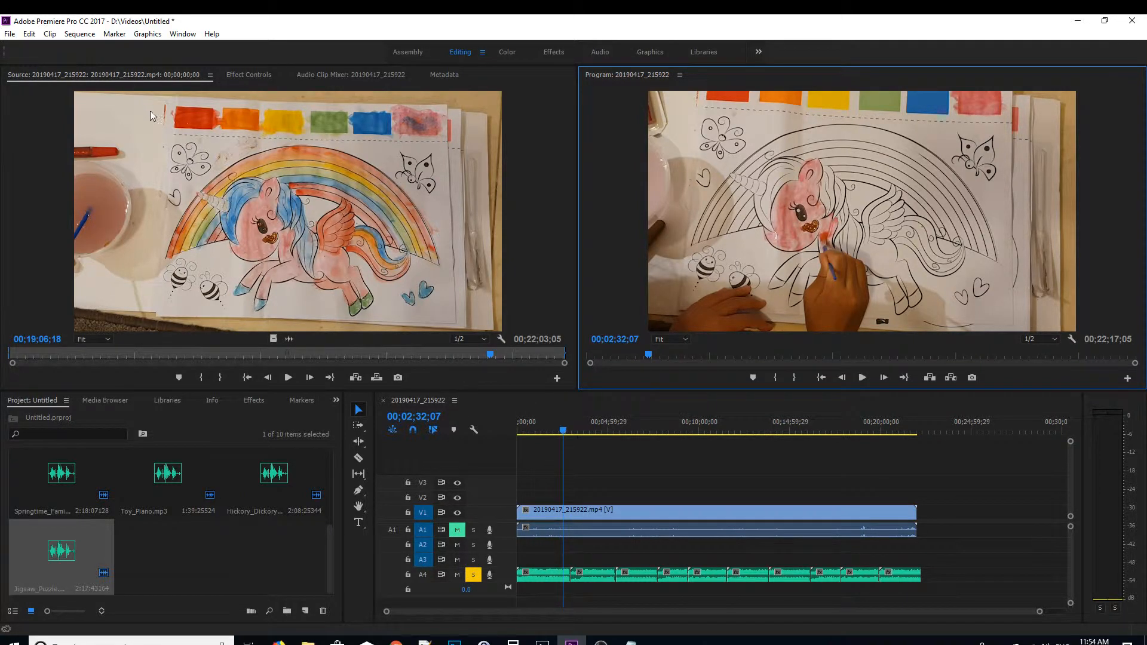
pyautogui.moveTo(215, 212)
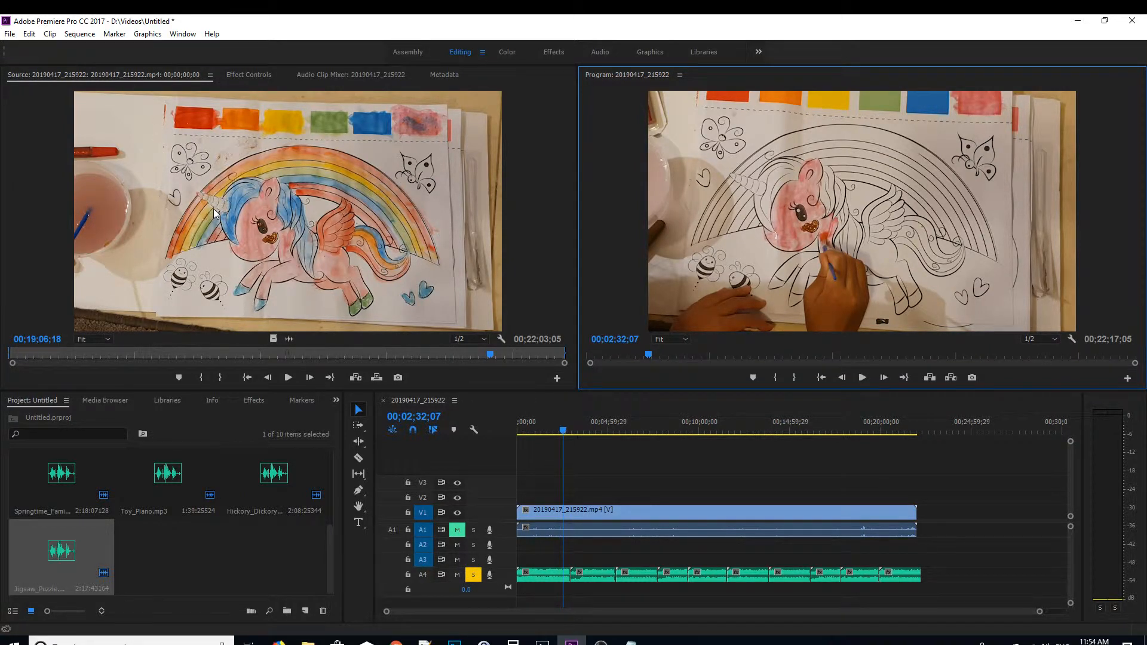